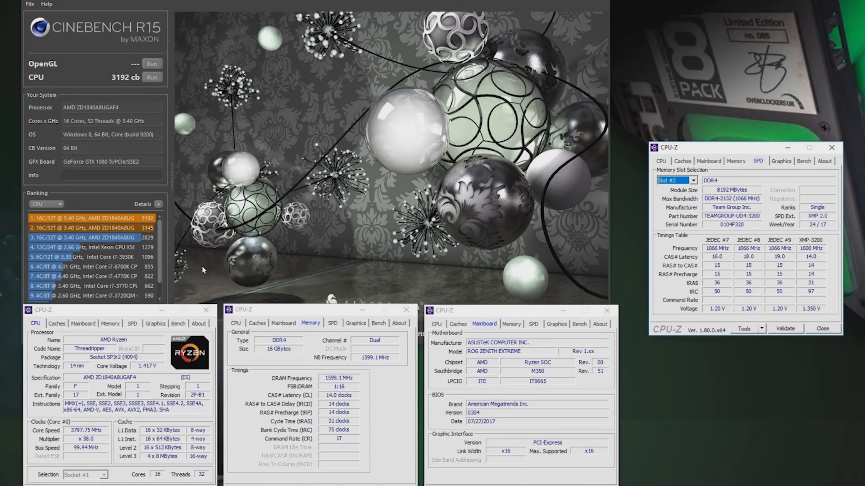
mouse_move(100, 76)
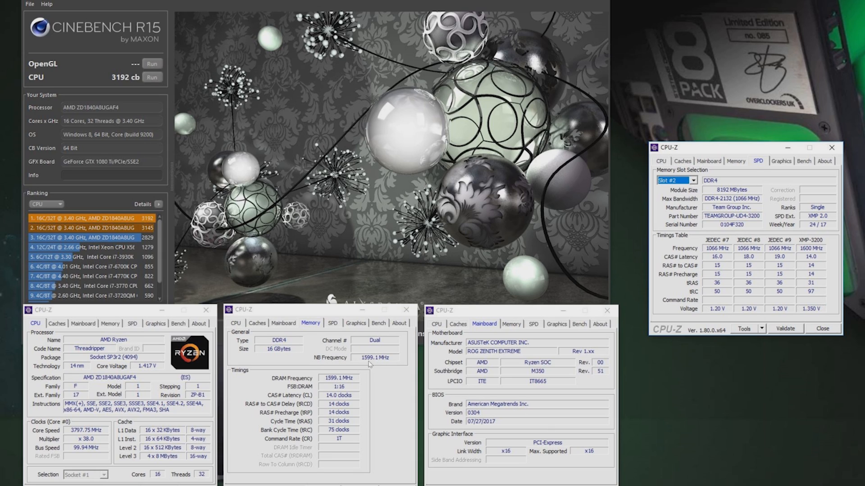
mouse_move(392, 362)
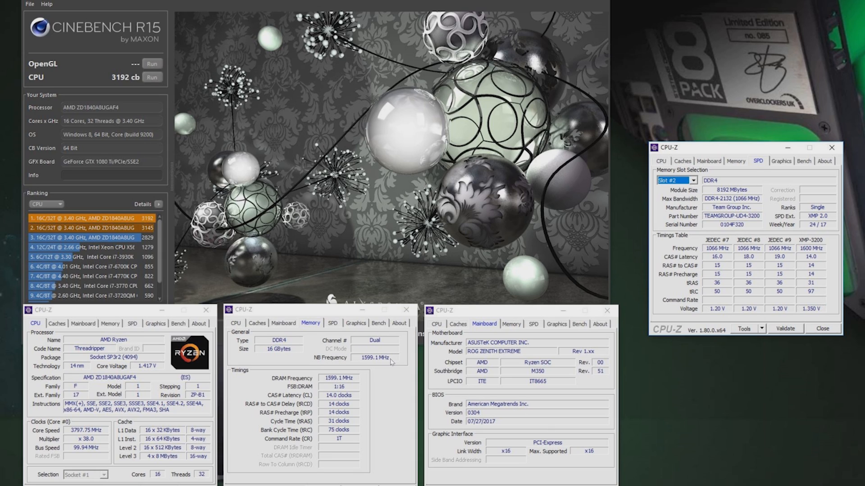
mouse_move(426, 360)
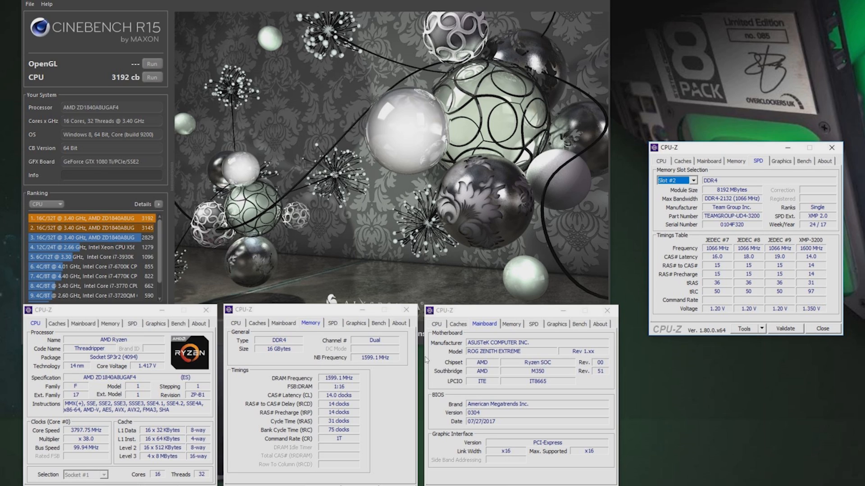
mouse_move(321, 373)
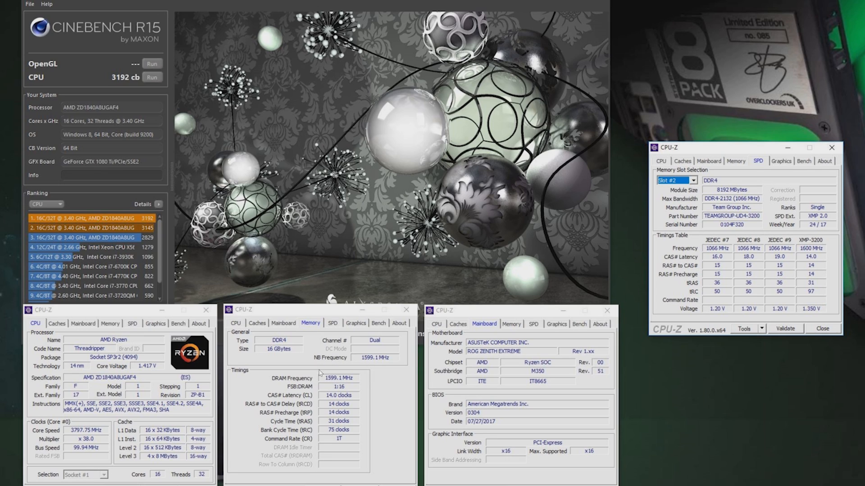
mouse_move(216, 431)
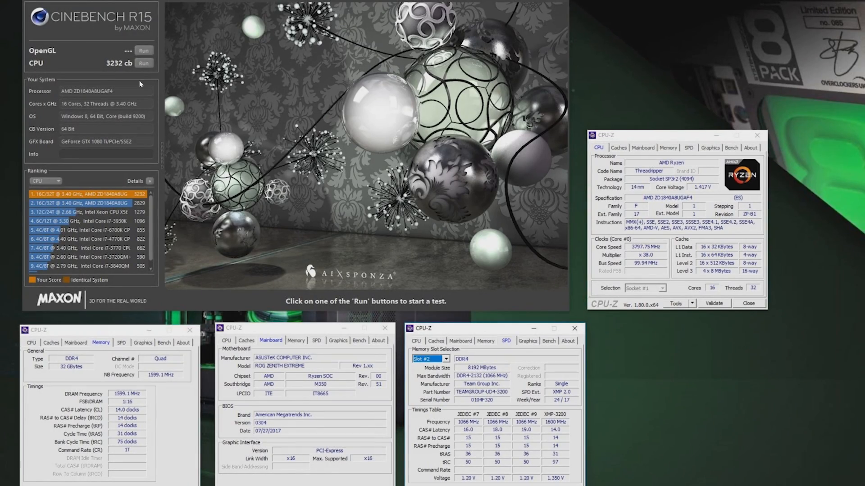
mouse_move(324, 164)
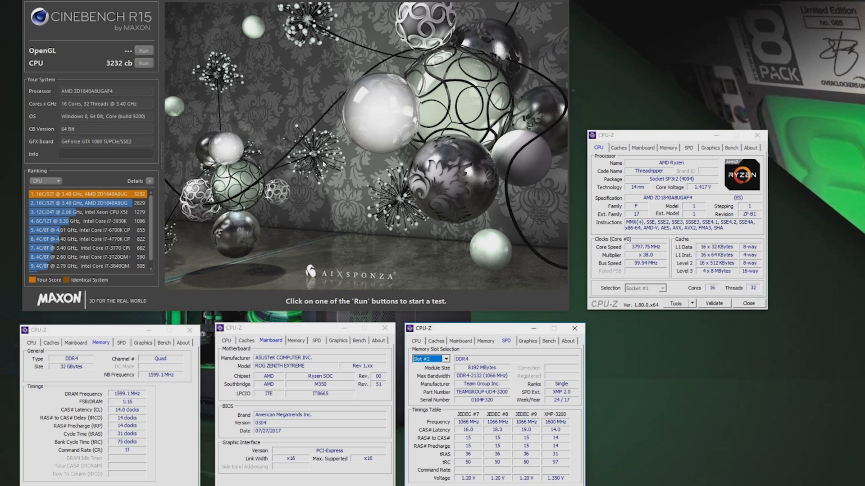
mouse_move(608, 293)
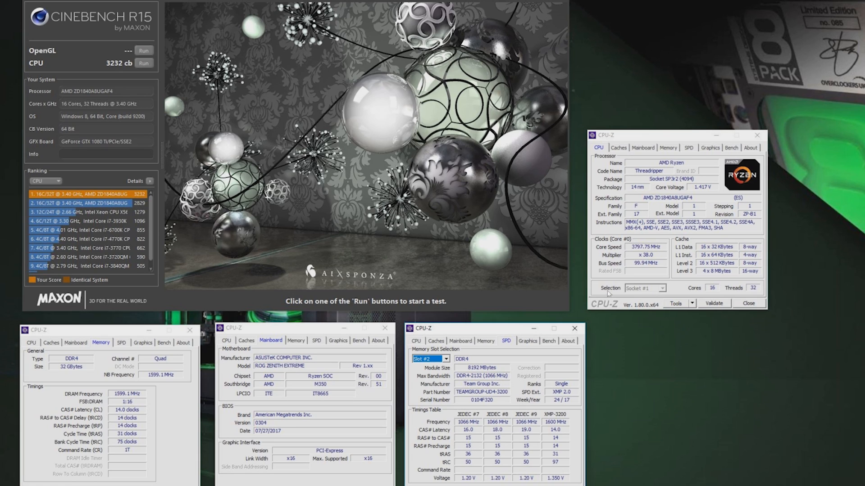
mouse_move(654, 235)
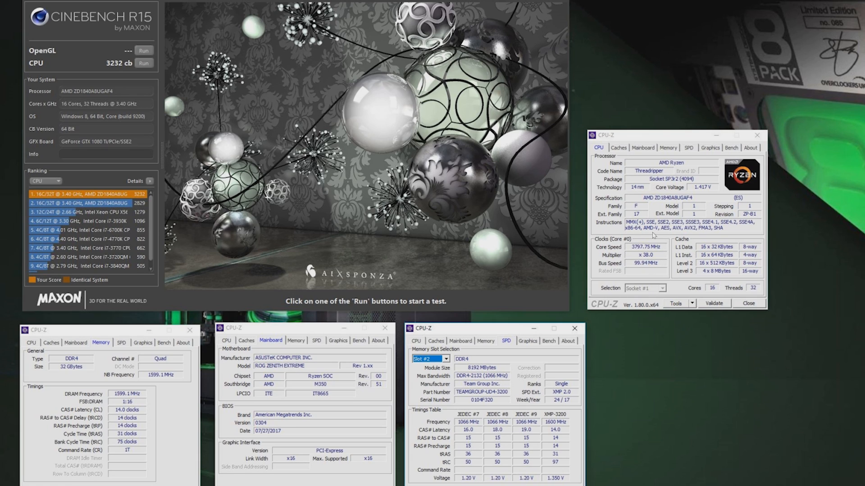
mouse_move(490, 301)
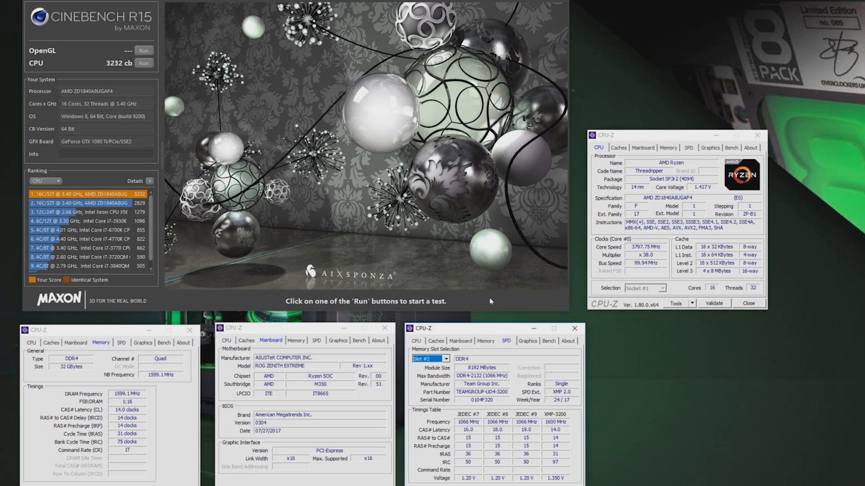
mouse_move(119, 408)
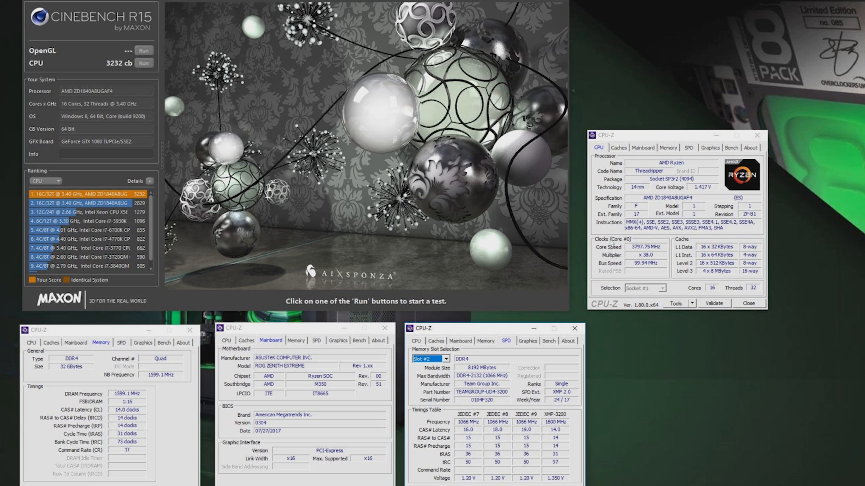
mouse_move(634, 264)
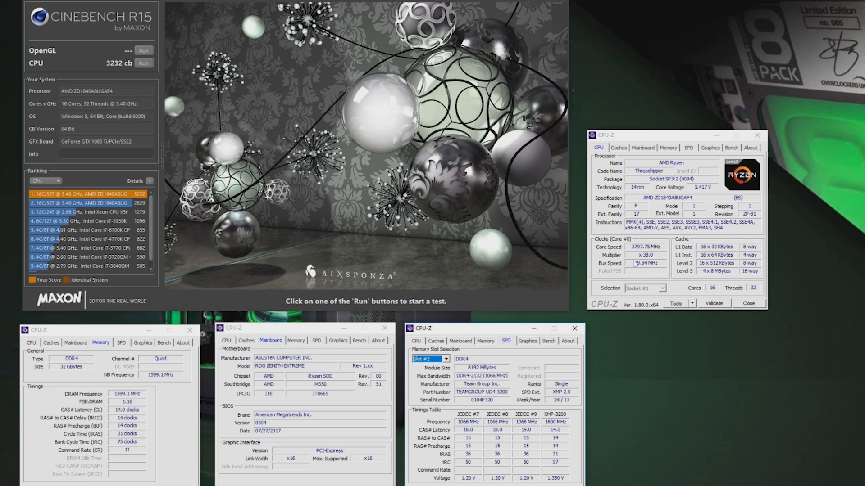
mouse_move(189, 165)
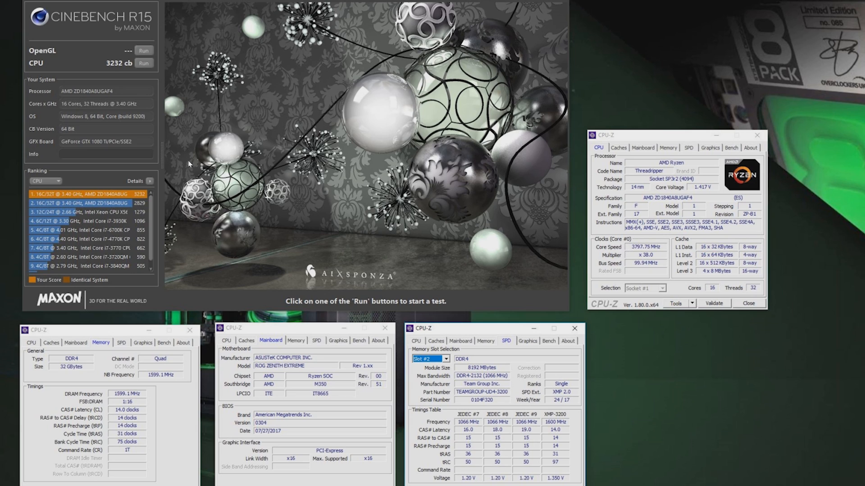
mouse_move(135, 86)
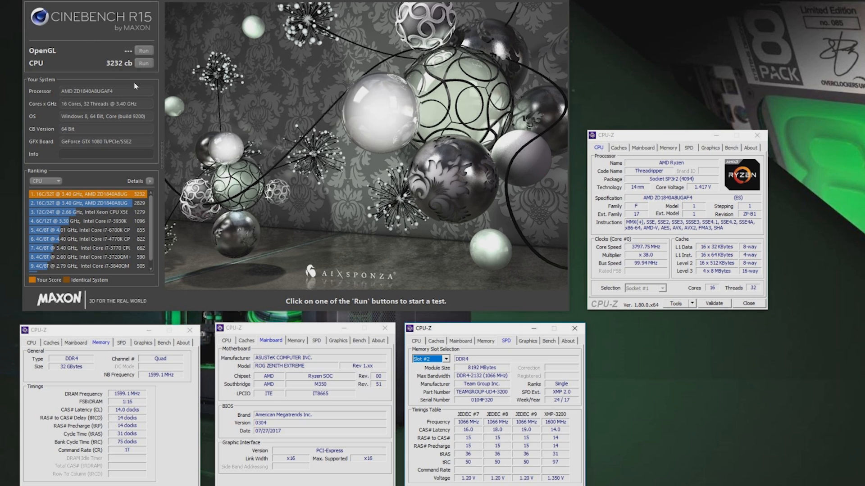
mouse_move(569, 133)
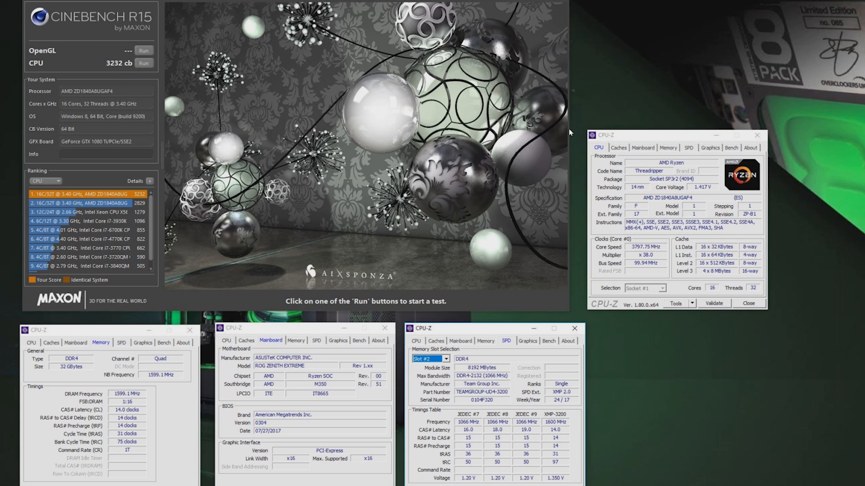
mouse_move(571, 133)
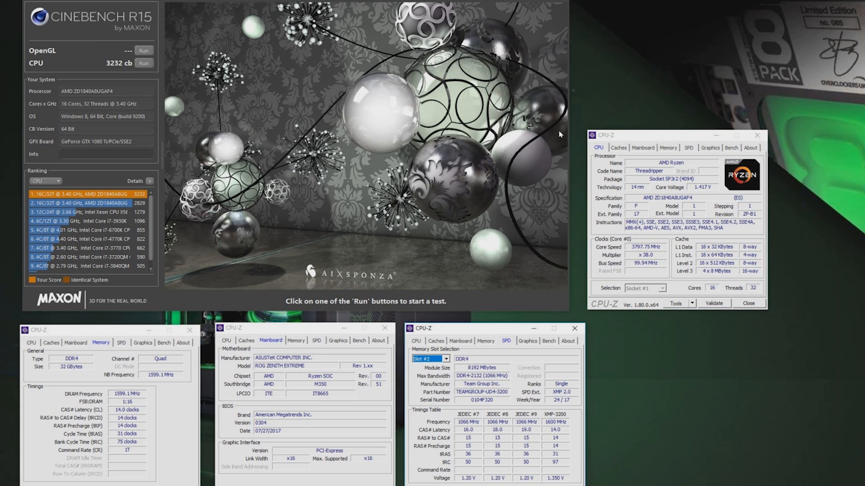
mouse_move(783, 126)
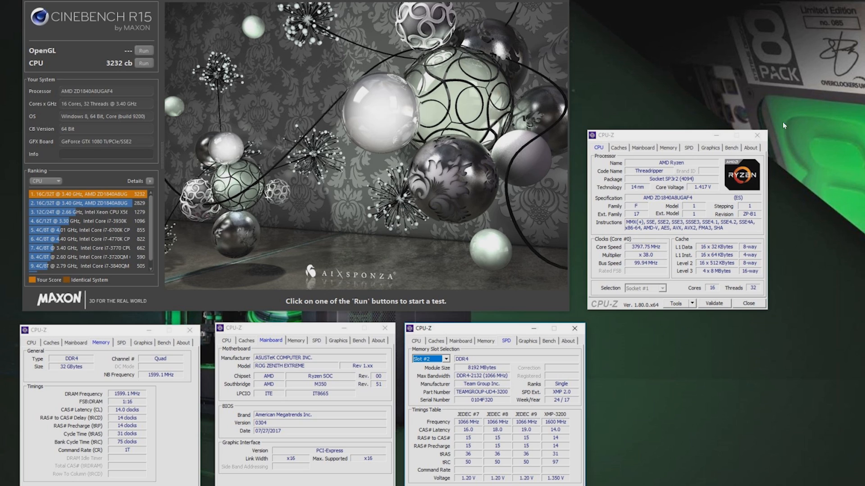
mouse_move(729, 153)
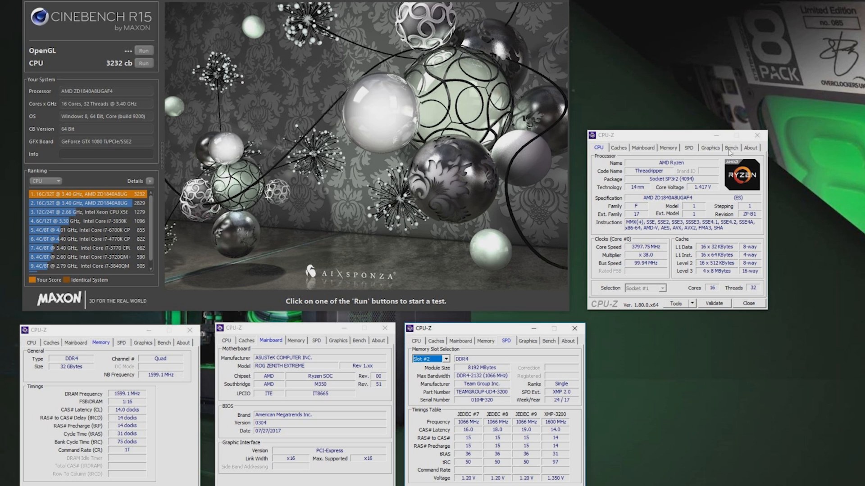
mouse_move(292, 170)
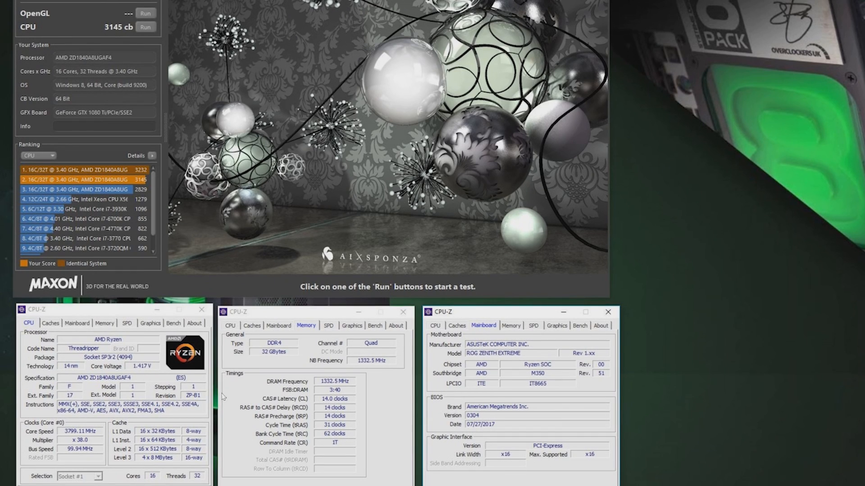
mouse_move(351, 371)
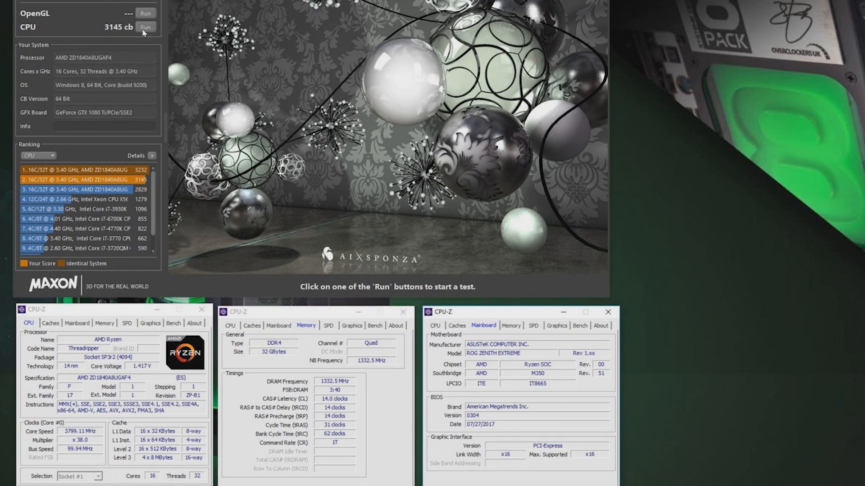
mouse_move(117, 38)
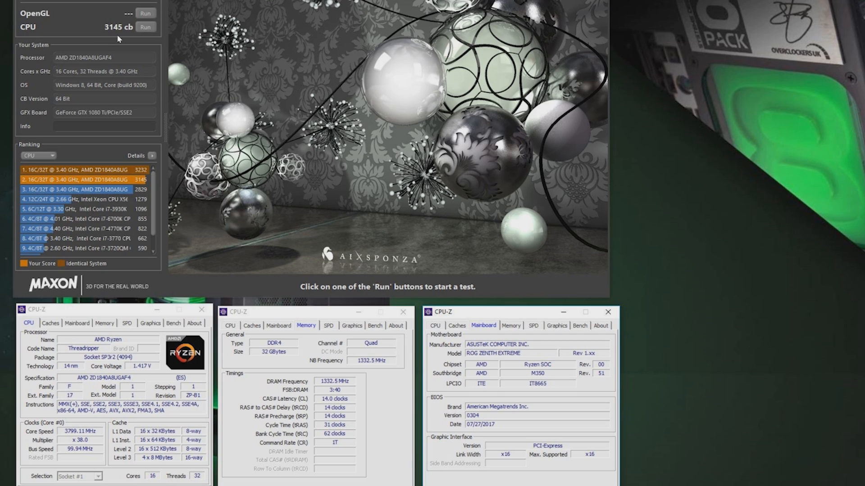
mouse_move(401, 305)
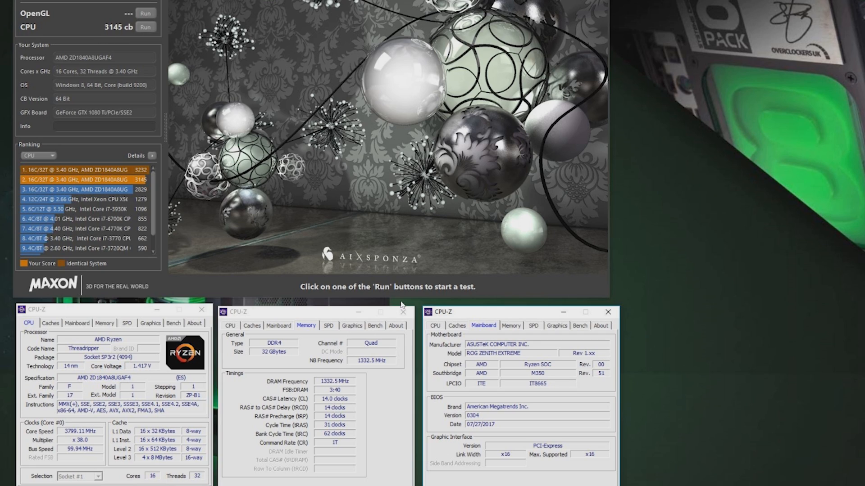
mouse_move(193, 153)
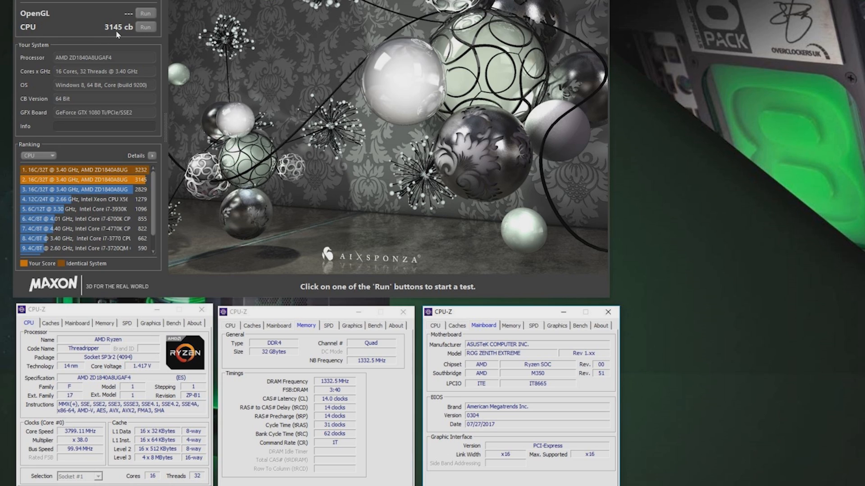
mouse_move(281, 252)
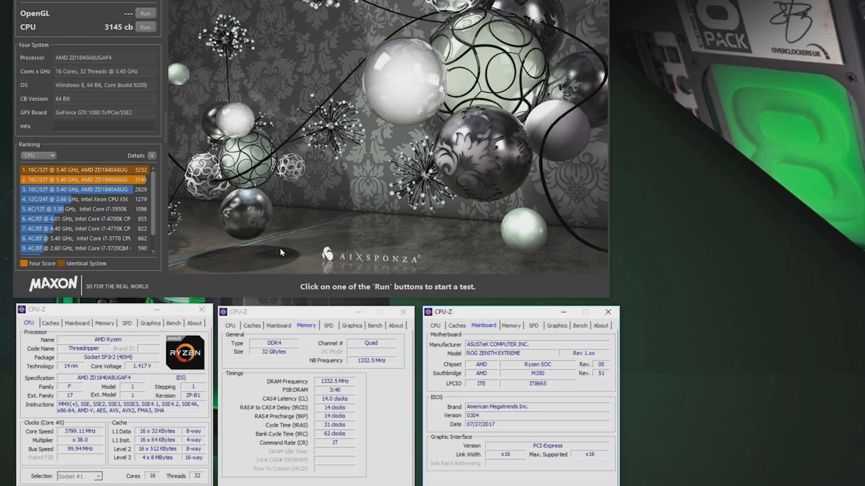
mouse_move(325, 396)
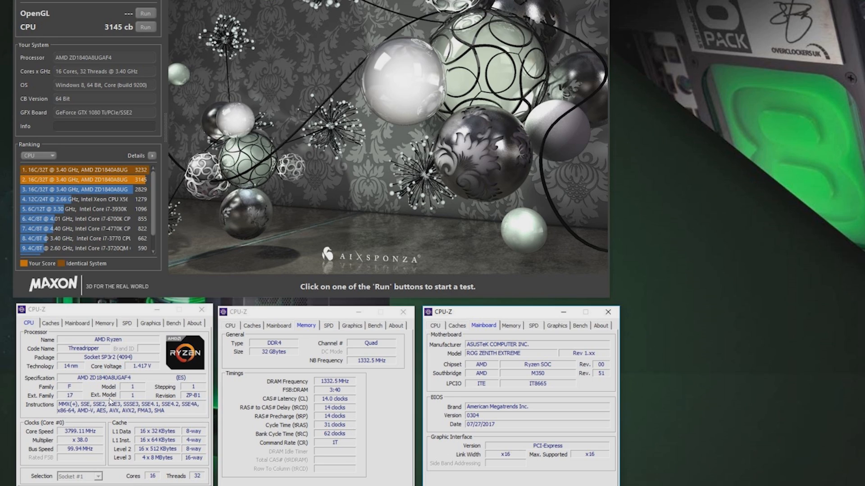
mouse_move(119, 410)
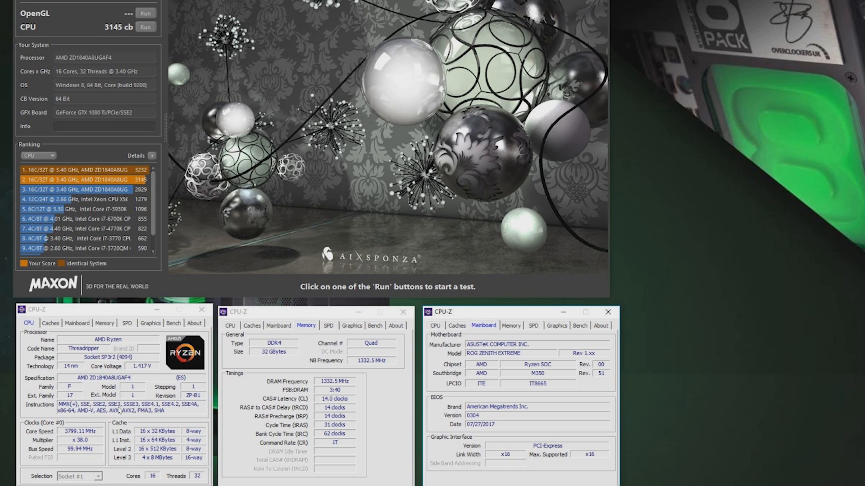
mouse_move(301, 368)
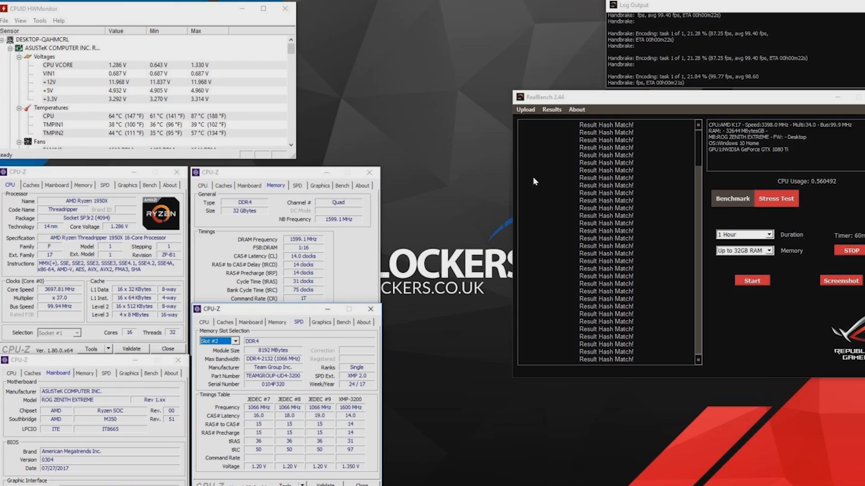
mouse_move(44, 282)
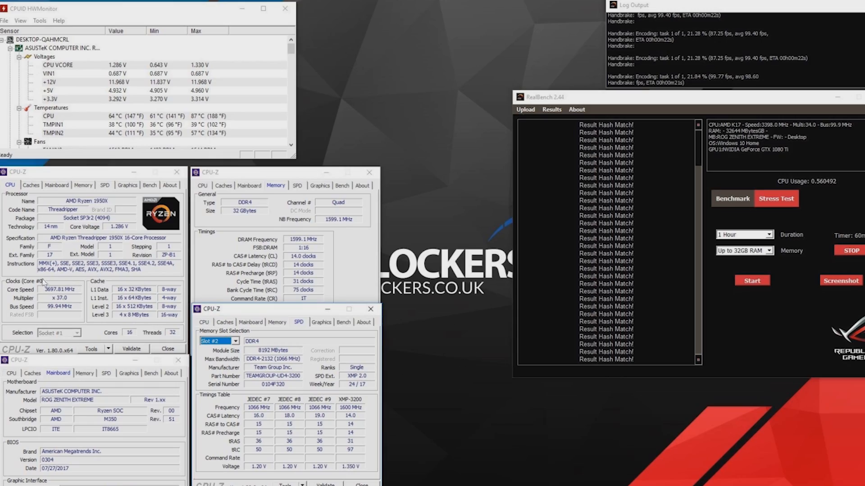
mouse_move(348, 232)
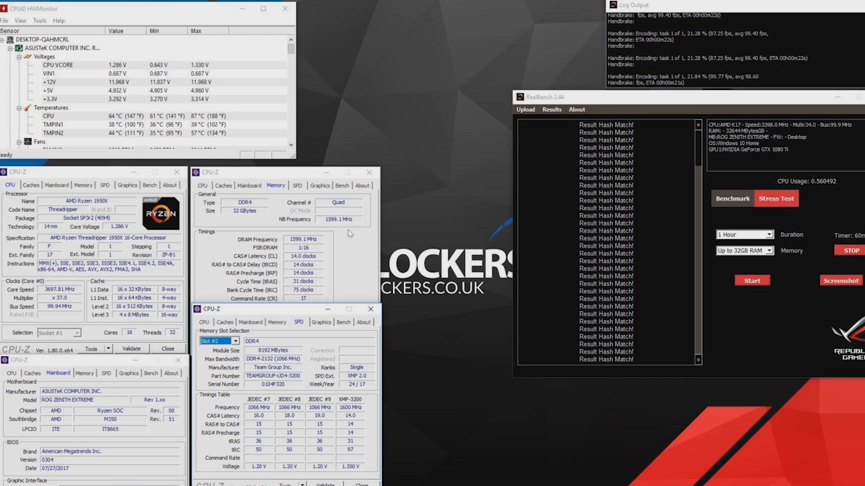
mouse_move(815, 148)
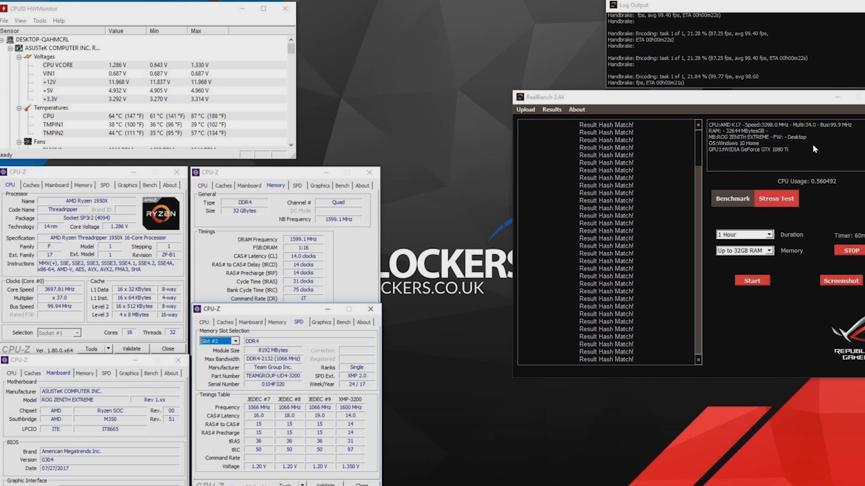
mouse_move(48, 136)
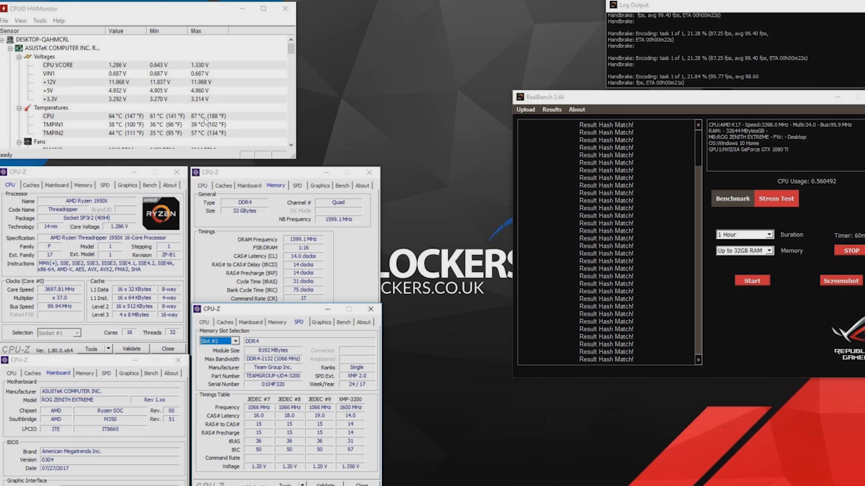
mouse_move(190, 133)
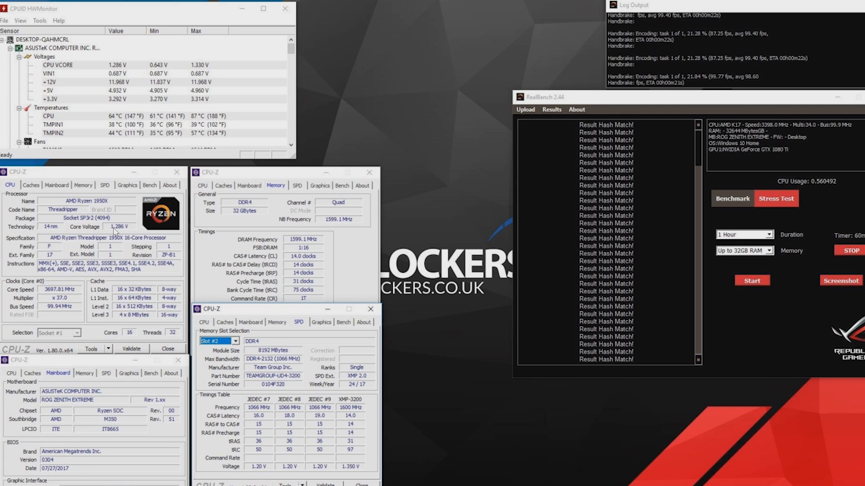
mouse_move(135, 232)
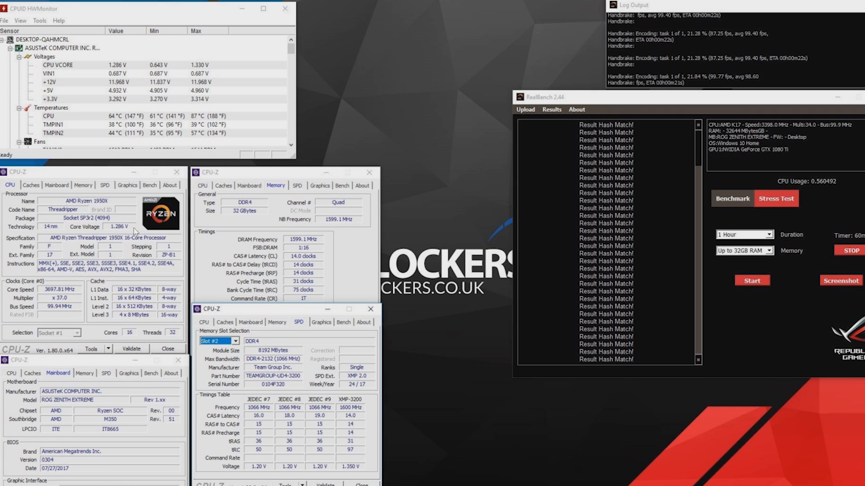
mouse_move(143, 212)
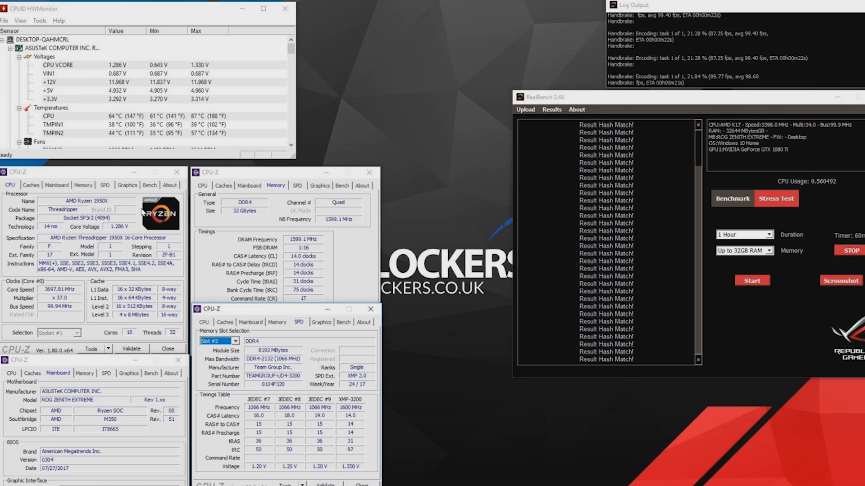
mouse_move(96, 119)
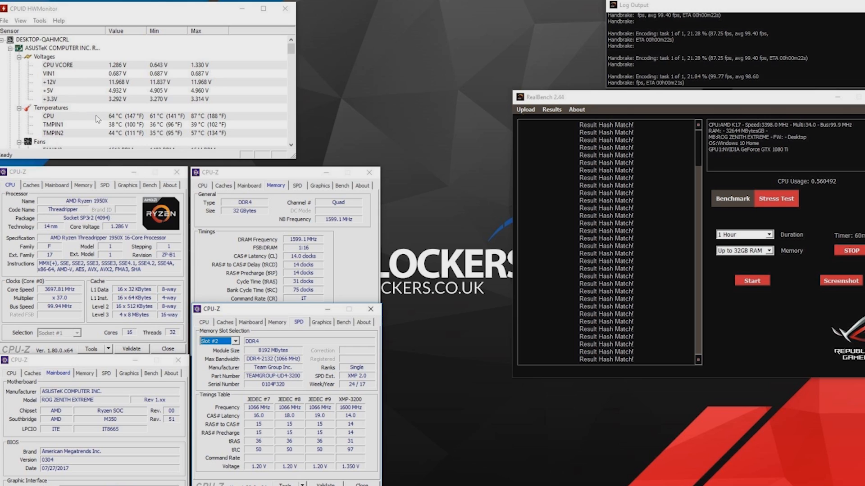
mouse_move(148, 183)
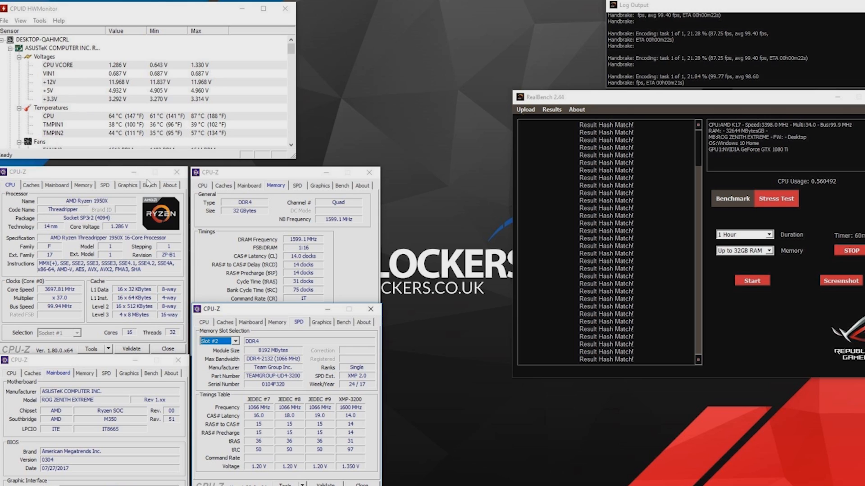
mouse_move(176, 107)
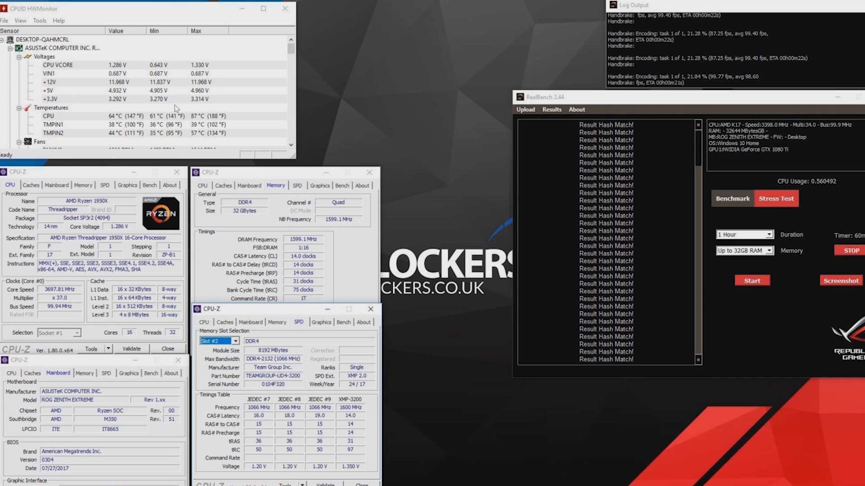
mouse_move(185, 123)
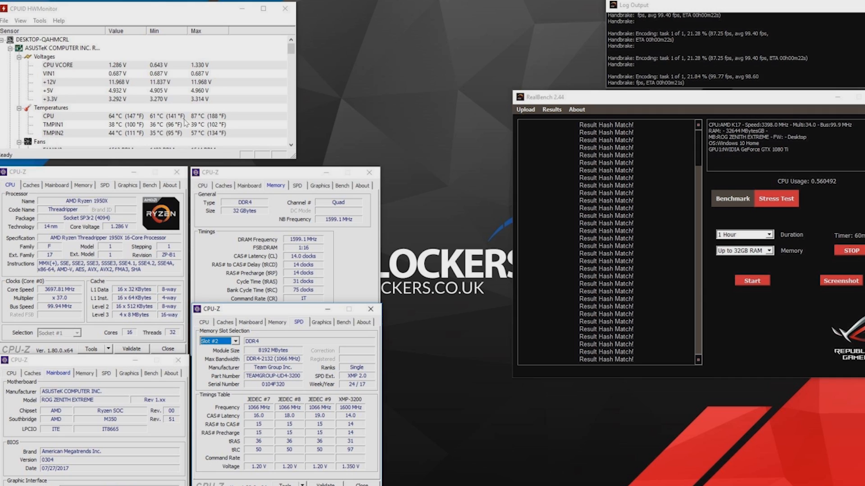
mouse_move(205, 114)
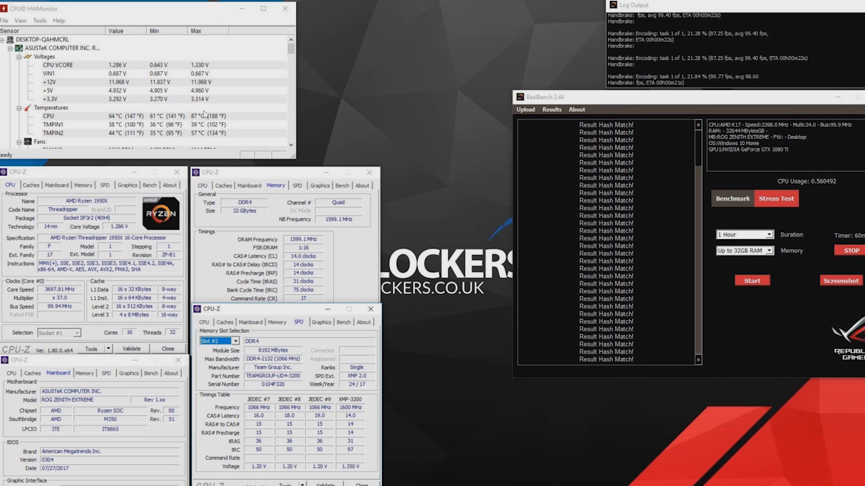